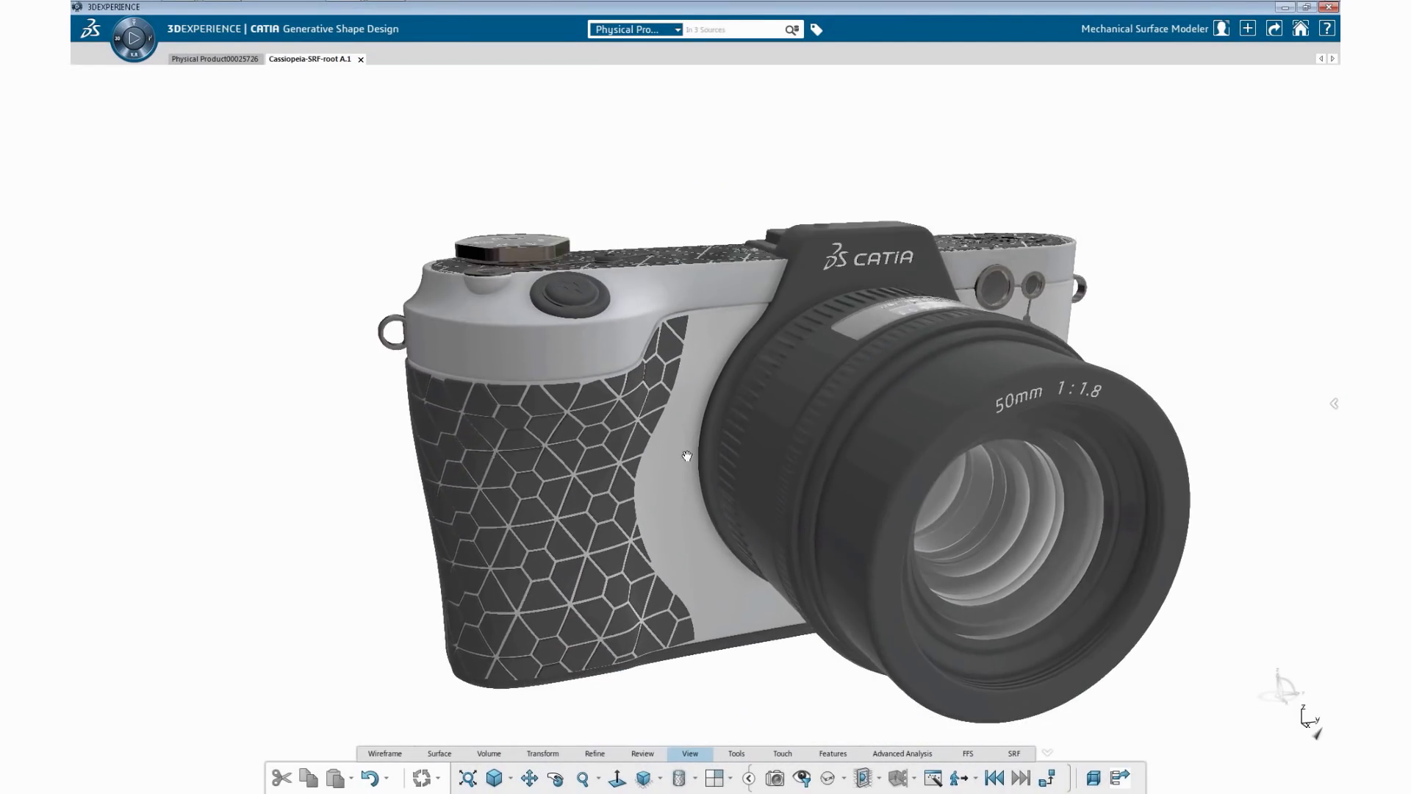
- Recolor the camera's hexagonal grip from yellow to pale blue via the orange and light blue swatches
drag(686, 457, 634, 509)
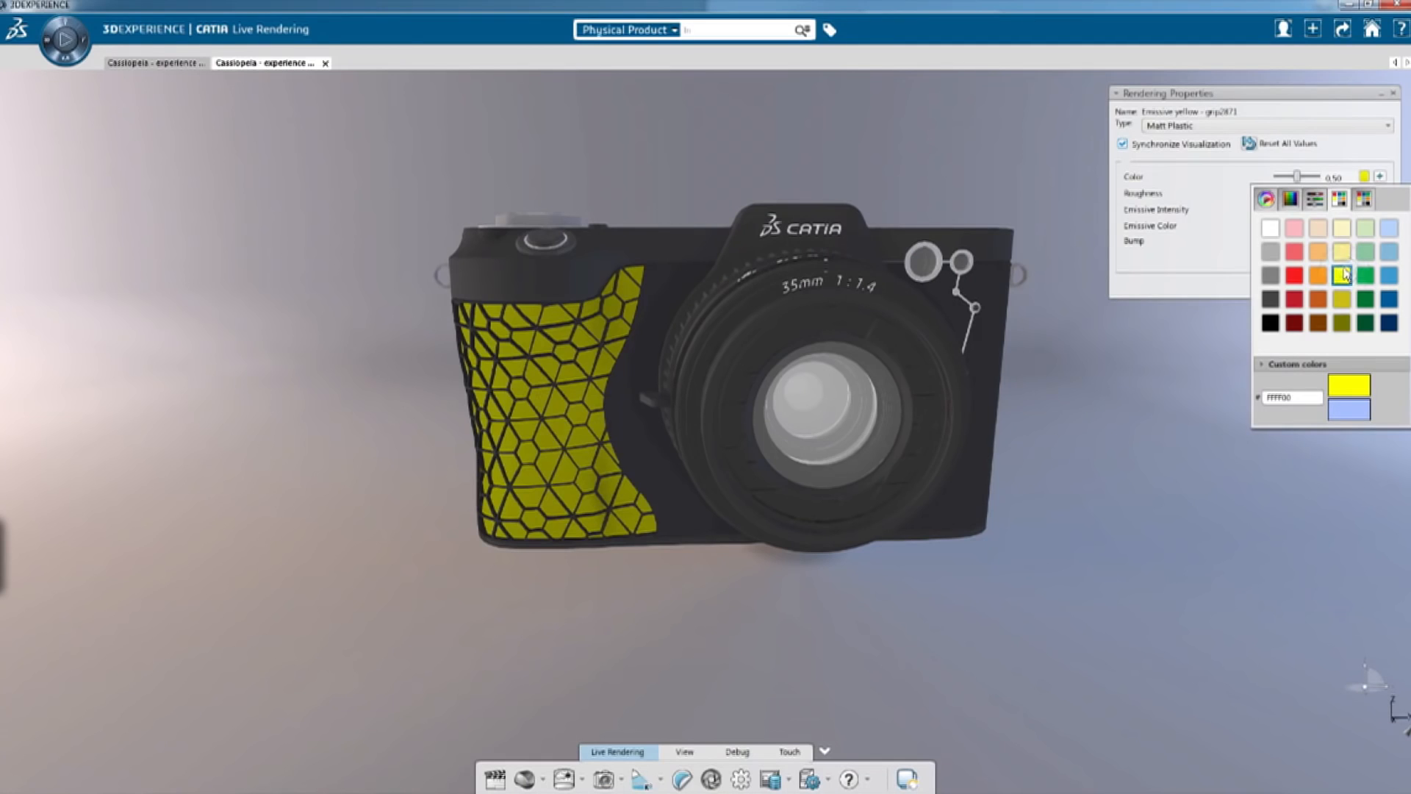
click(1319, 273)
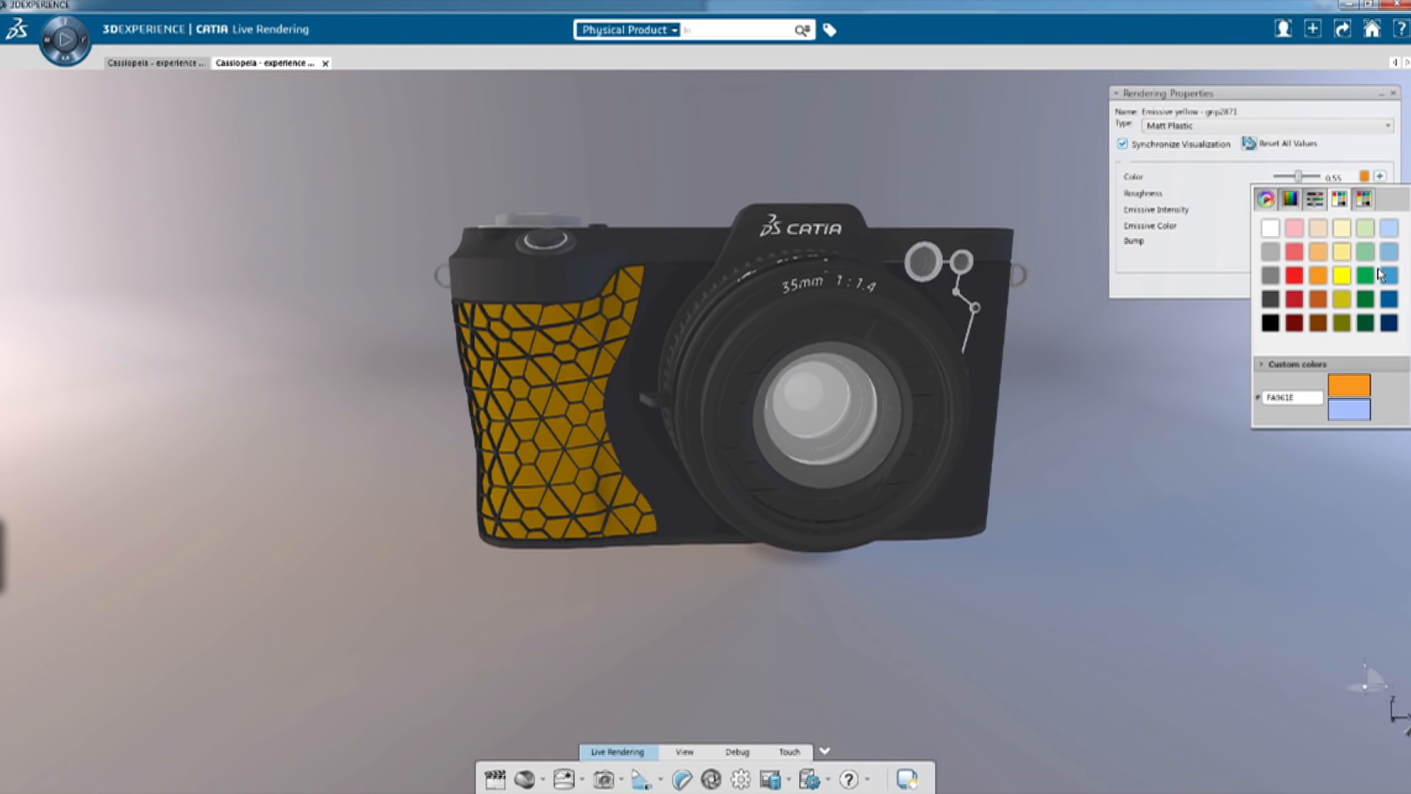
click(1384, 273)
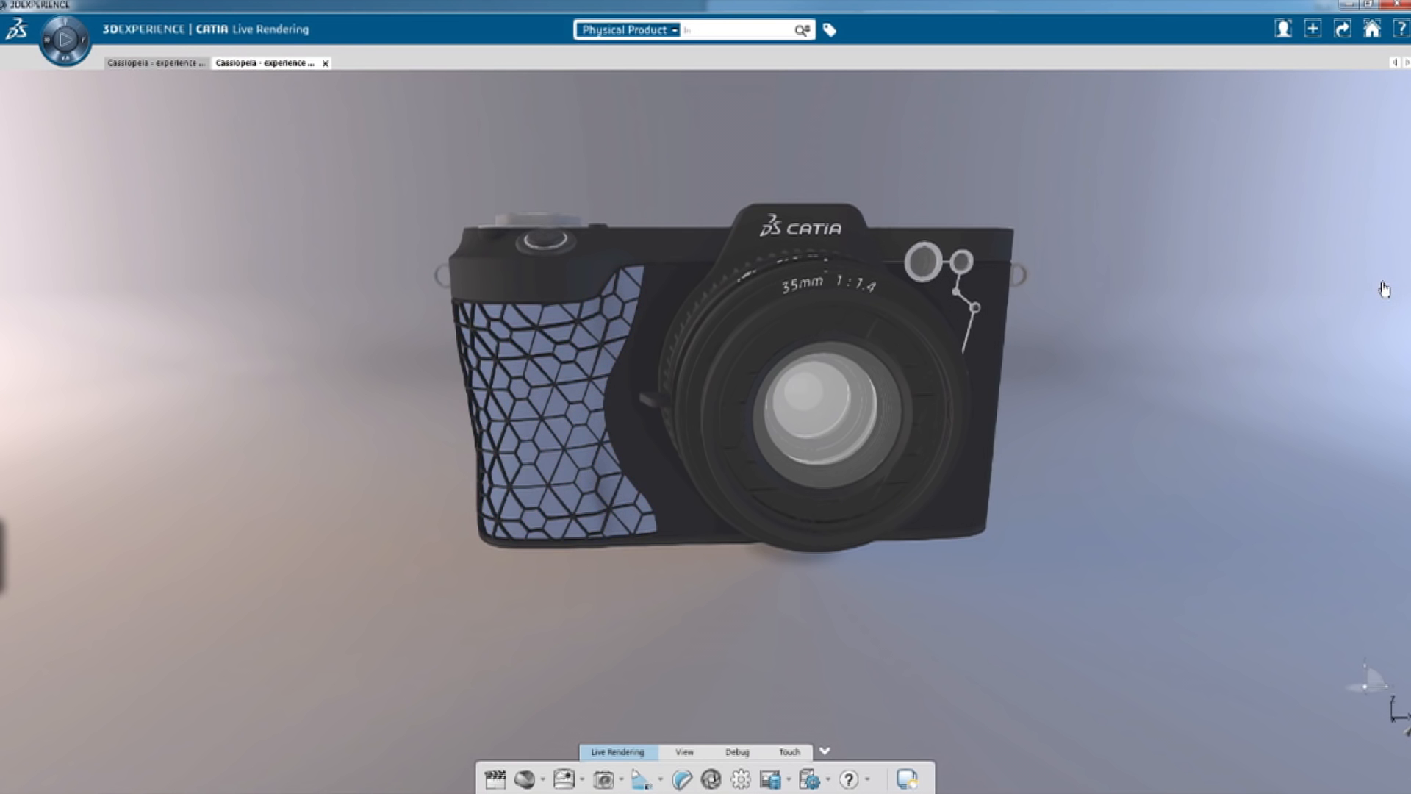